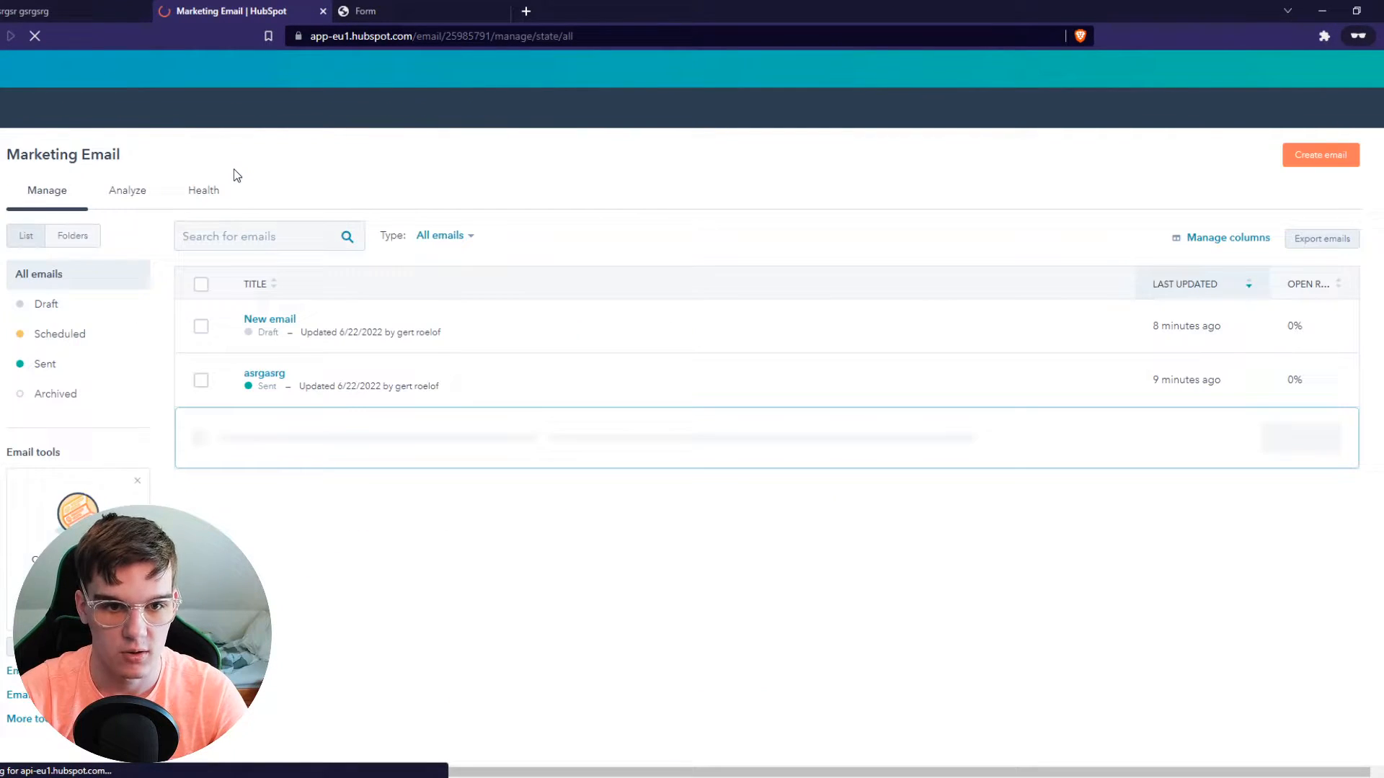
- Create a regular marketing email from a template and set its subject line to 'example'
left_click(1320, 154)
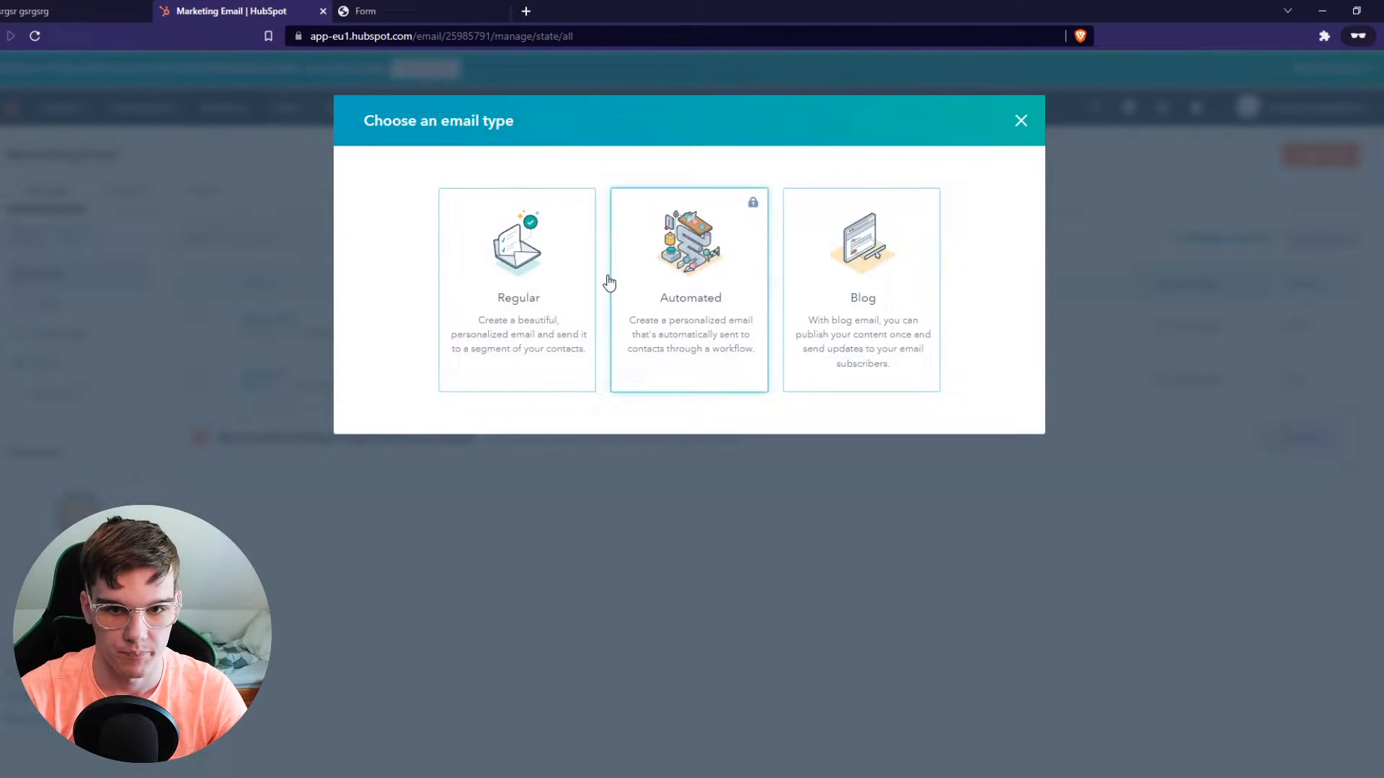
left_click(517, 291)
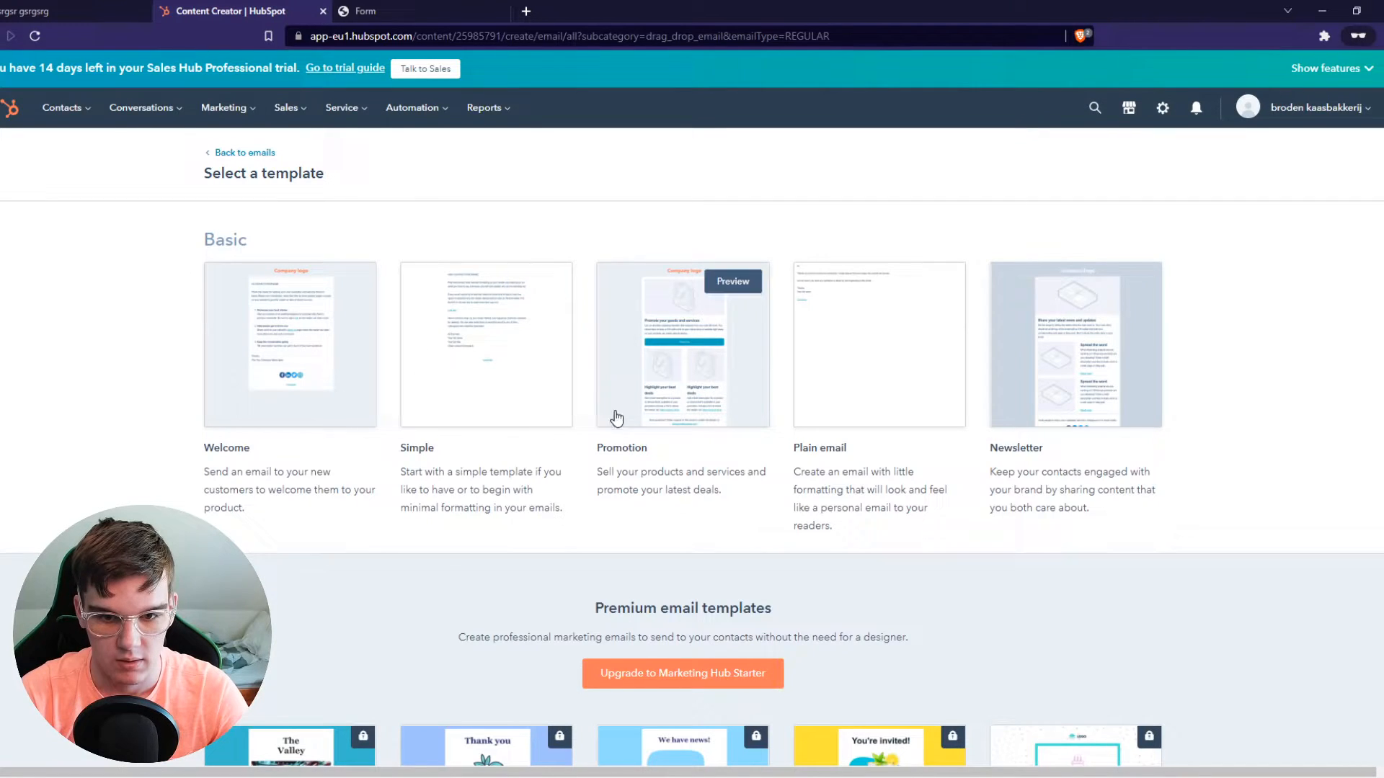
left_click(681, 344)
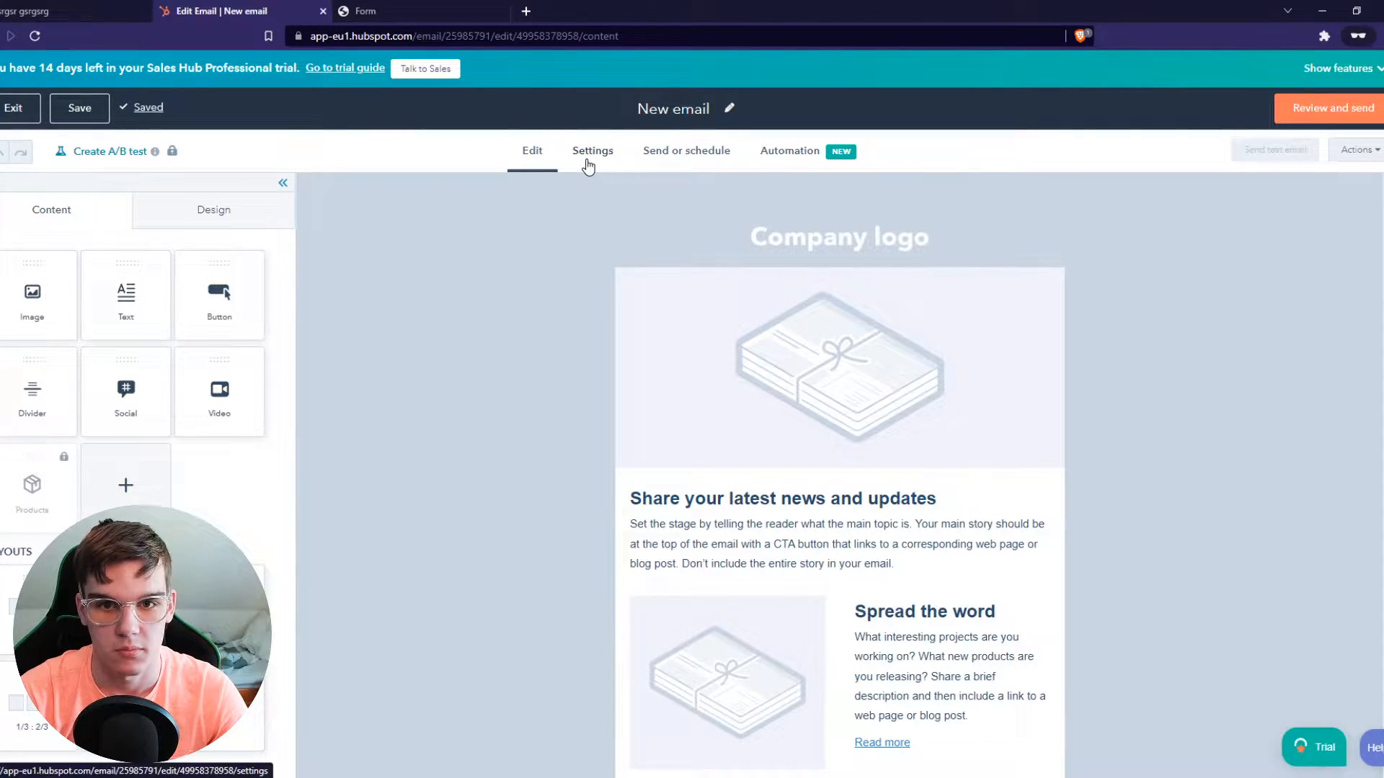
left_click(592, 150)
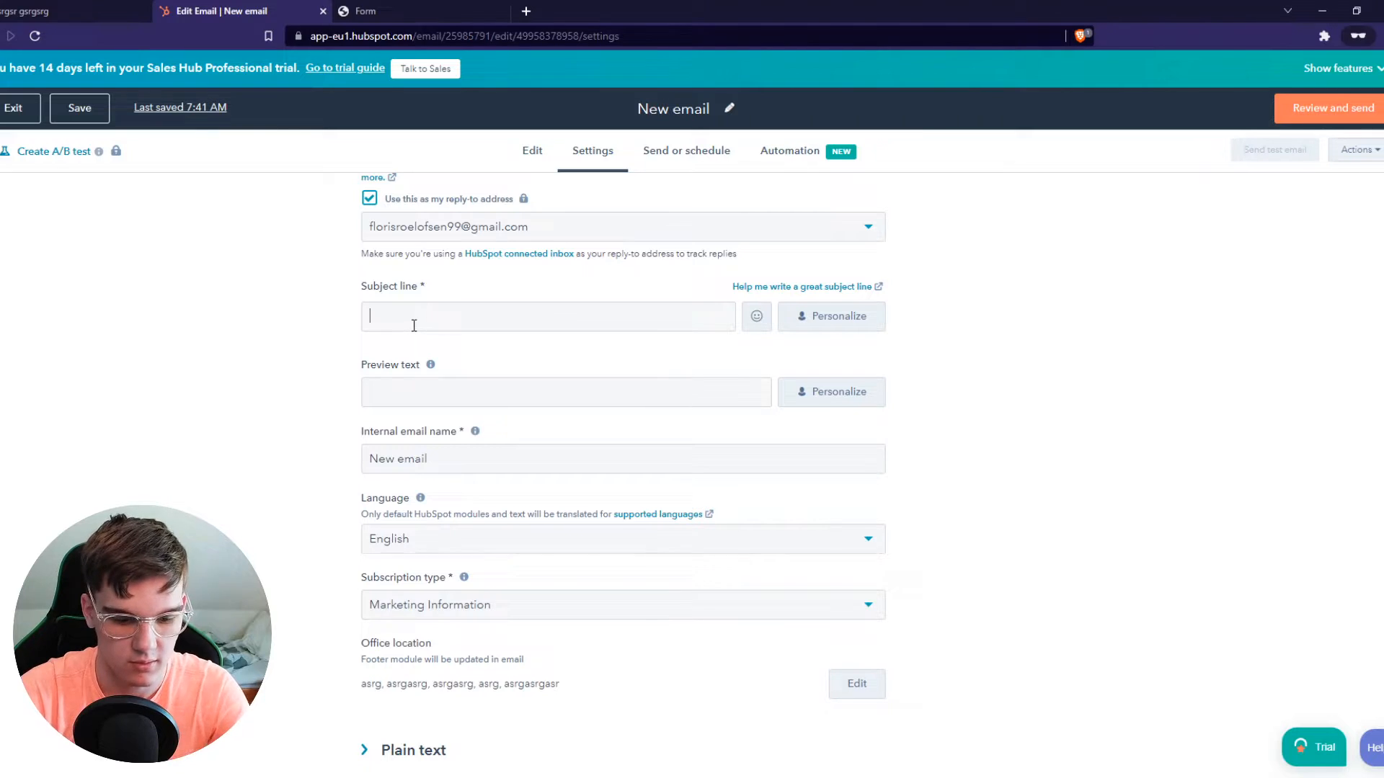
type("example")
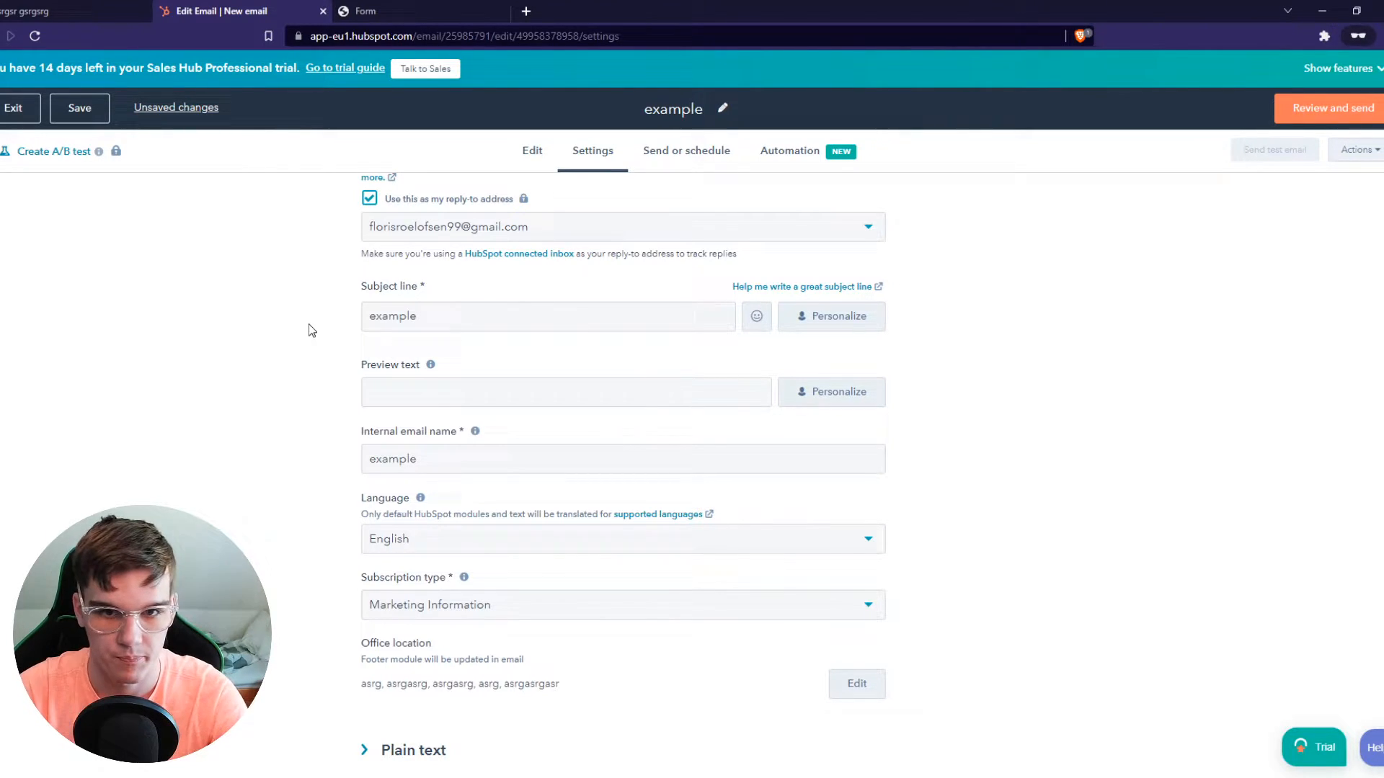
- Tick the individual contact under Send to, then begin importing a contact list
left_click(685, 150)
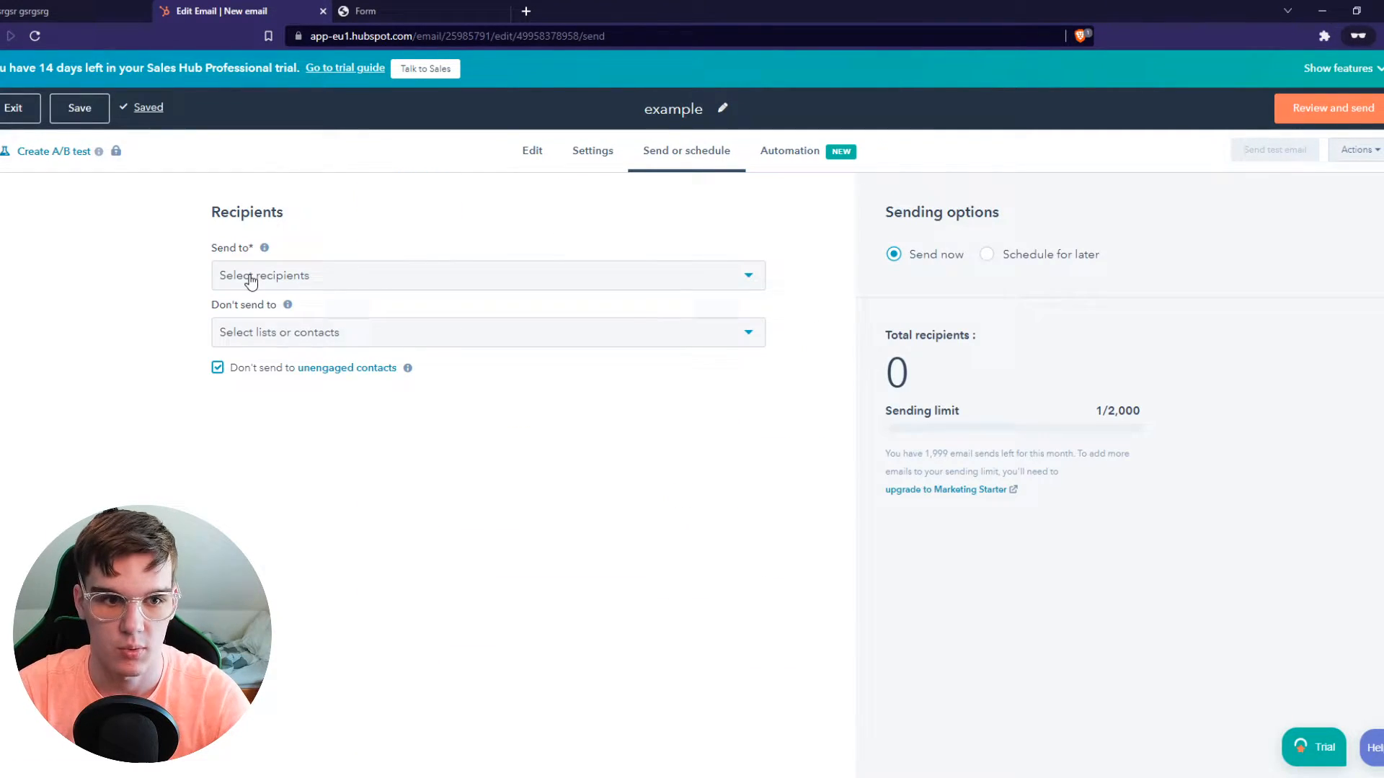
left_click(486, 274)
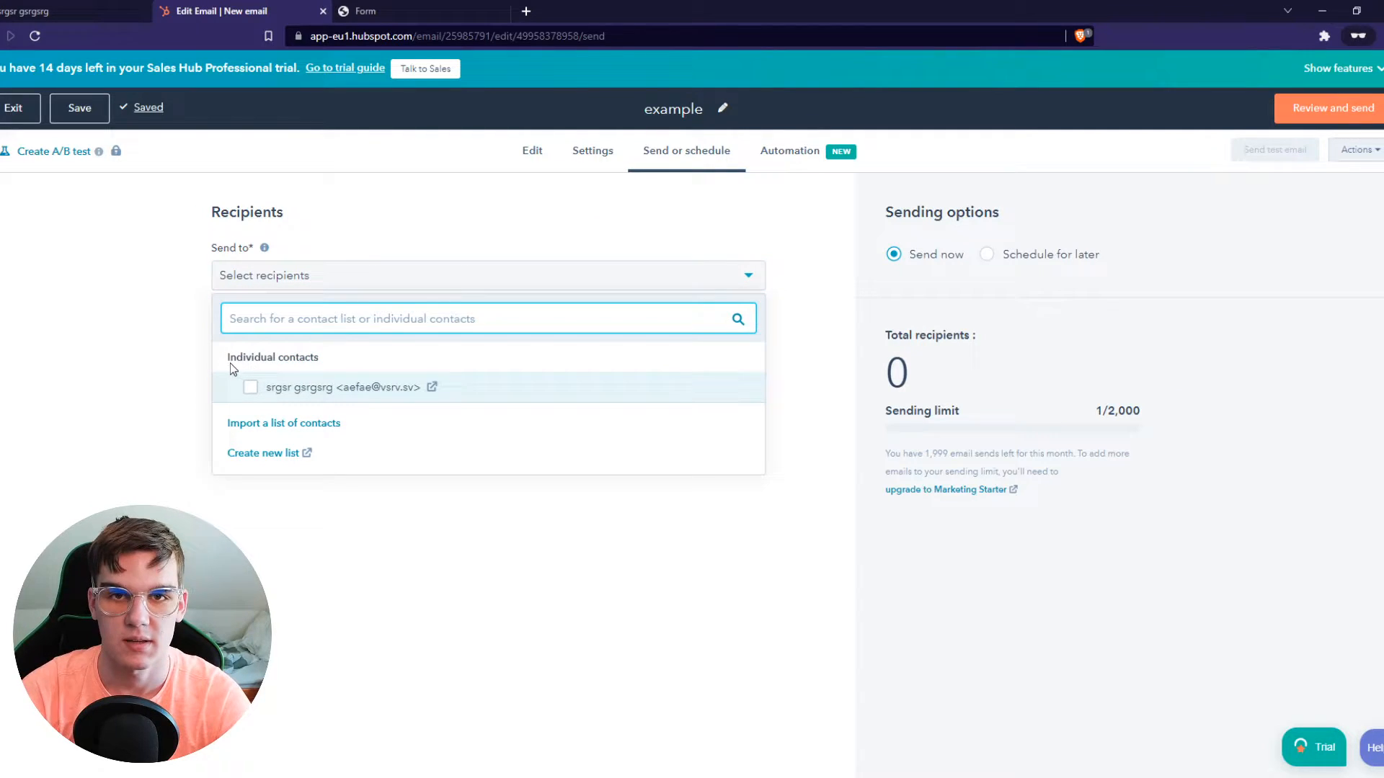
left_click(250, 386)
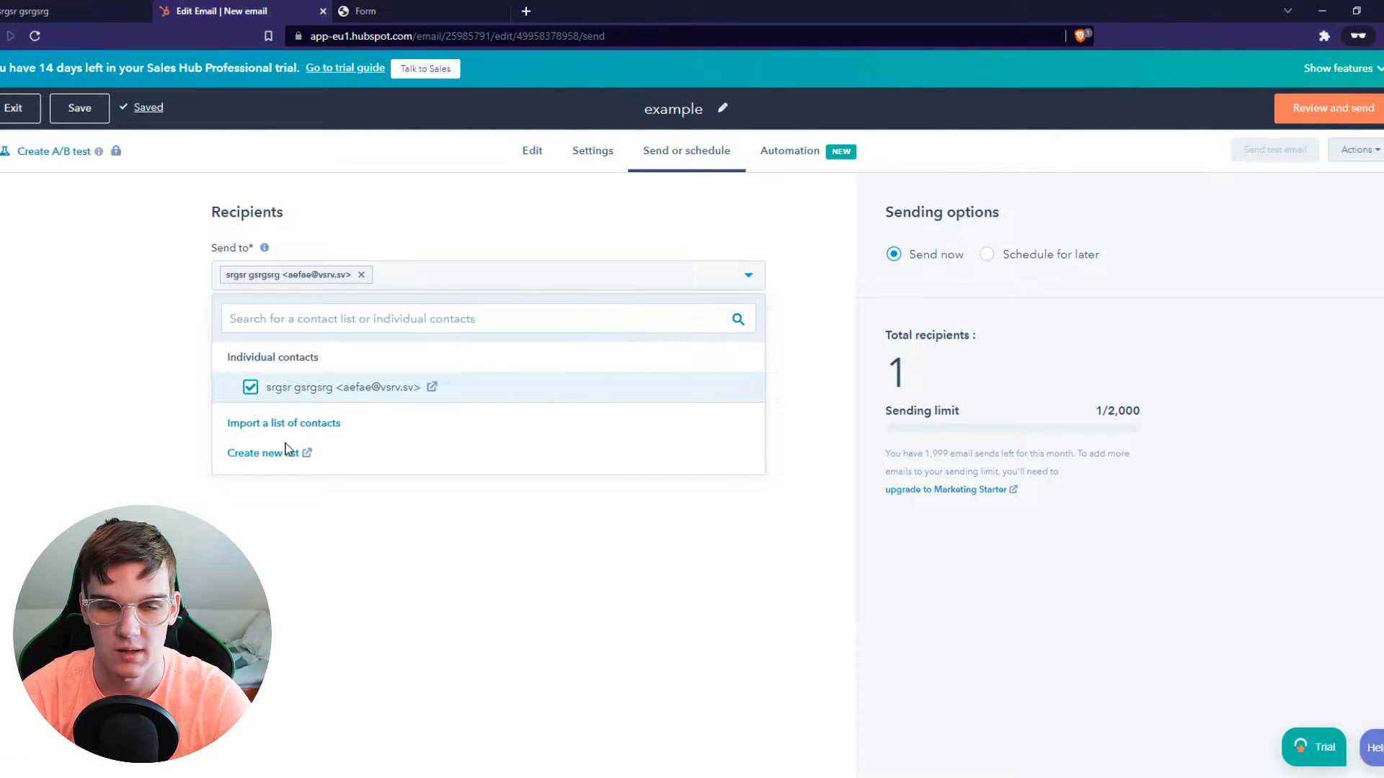
left_click(283, 423)
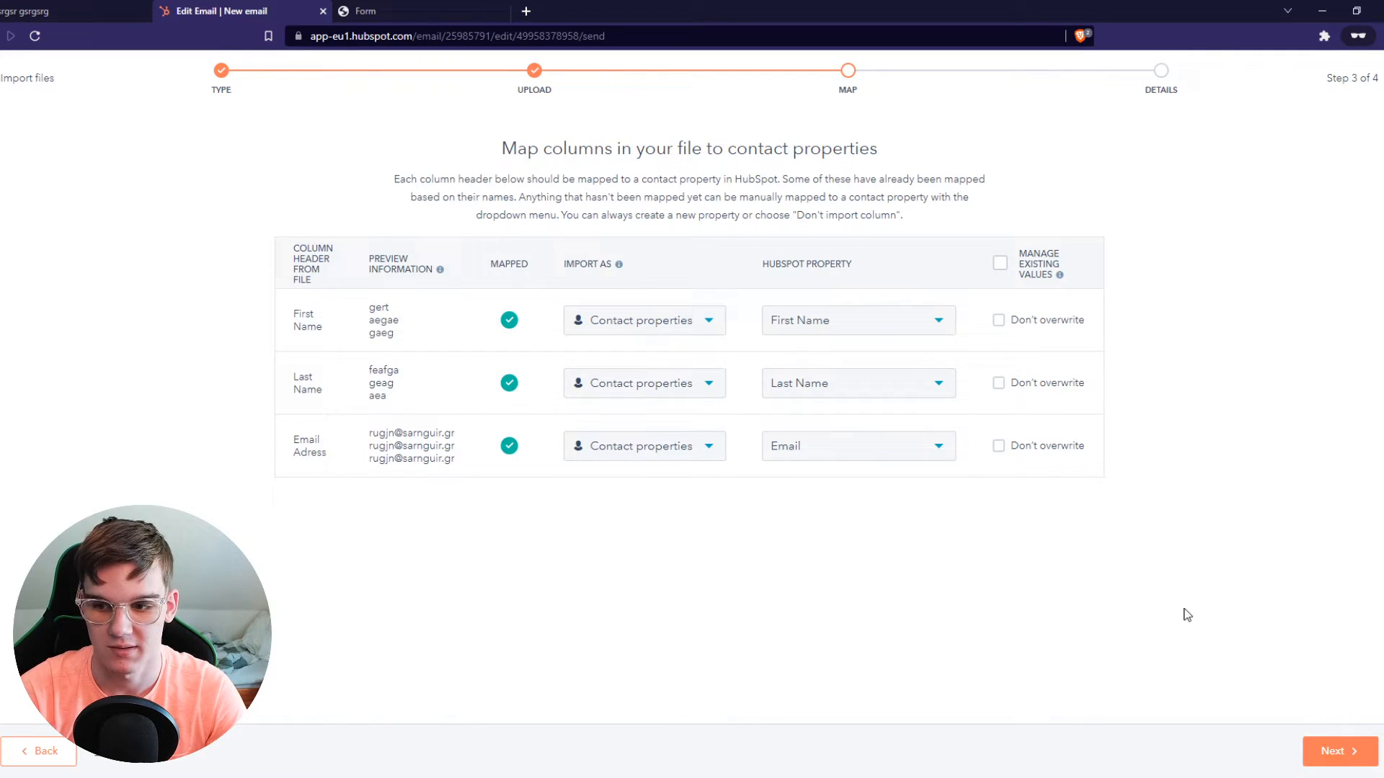
- Accept the aefaefaef.xlsx column mappings and confirm the imported contacts expect emails
left_click(1336, 750)
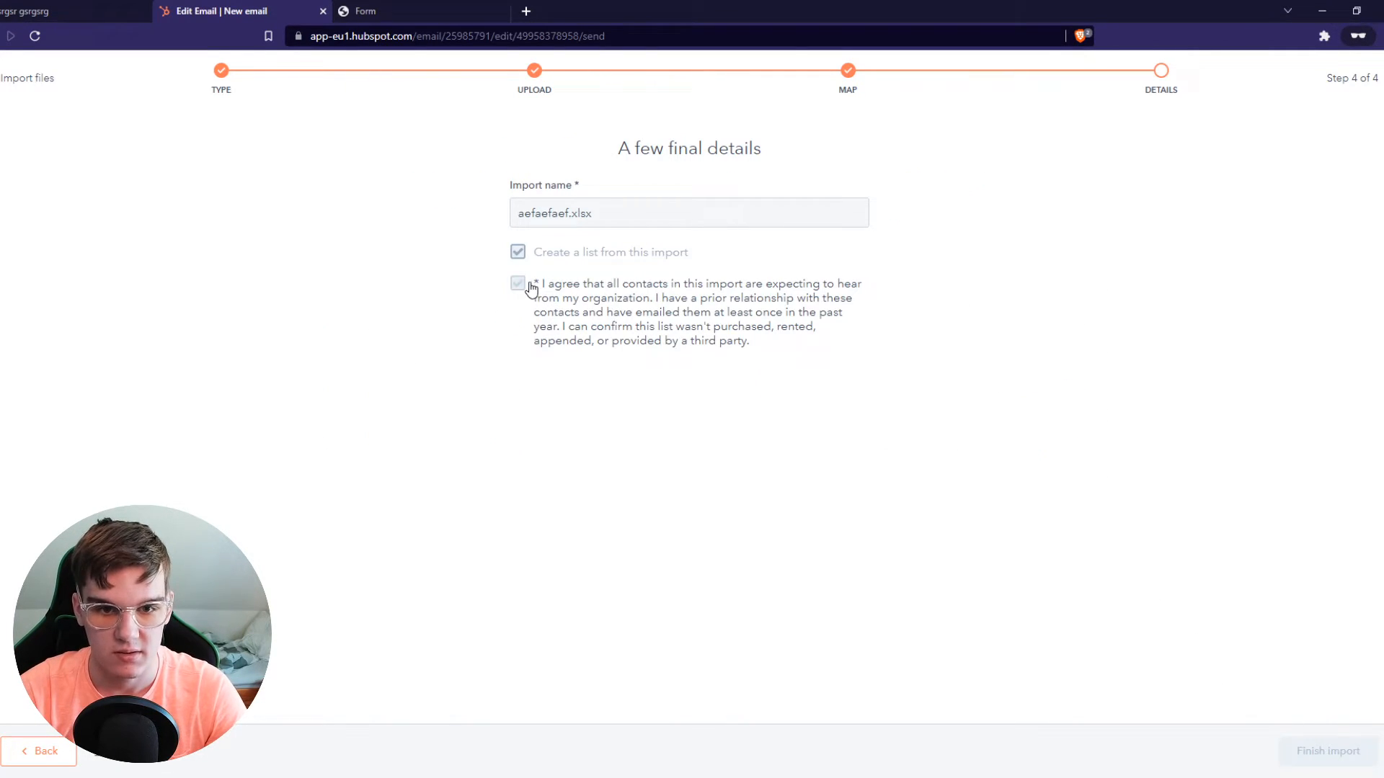
left_click(518, 283)
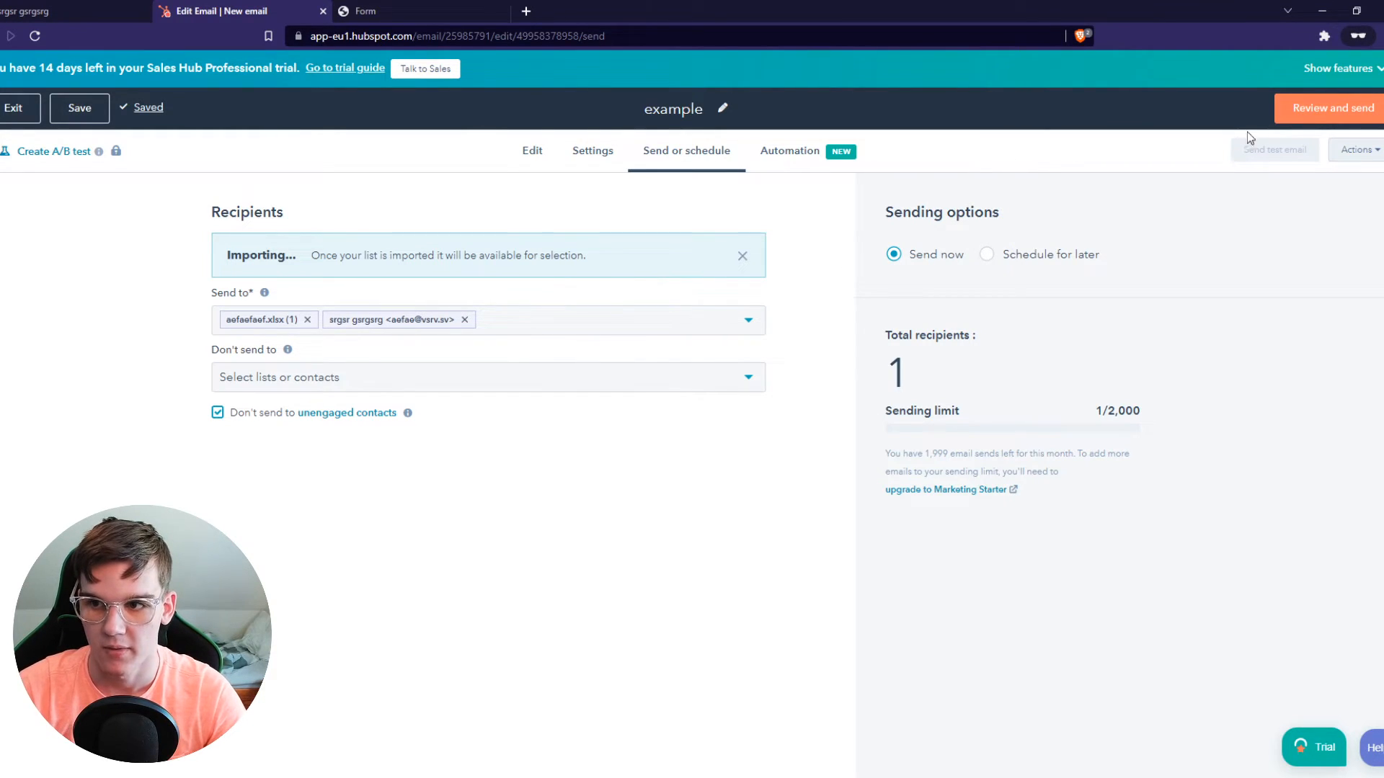
- Review the example email and send it now to both contacts
left_click(1337, 107)
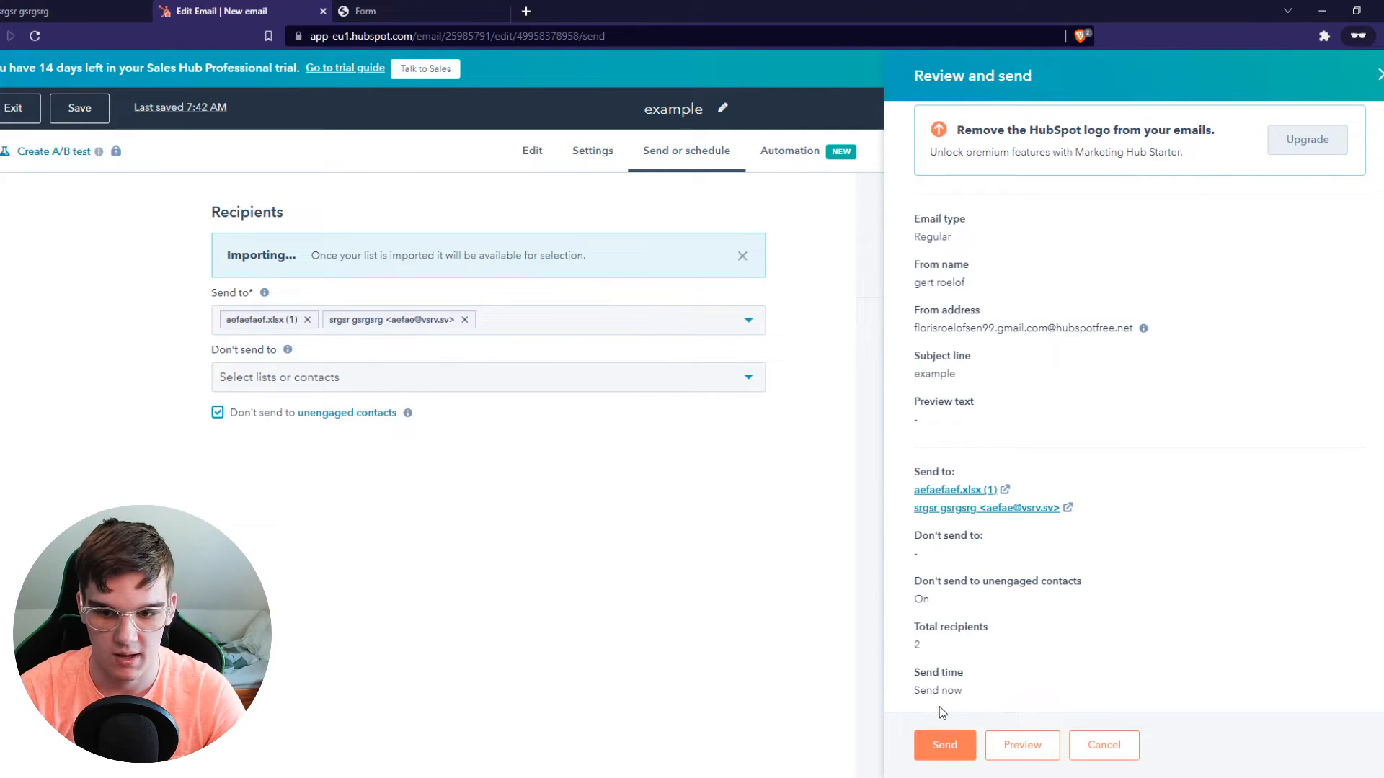
left_click(943, 745)
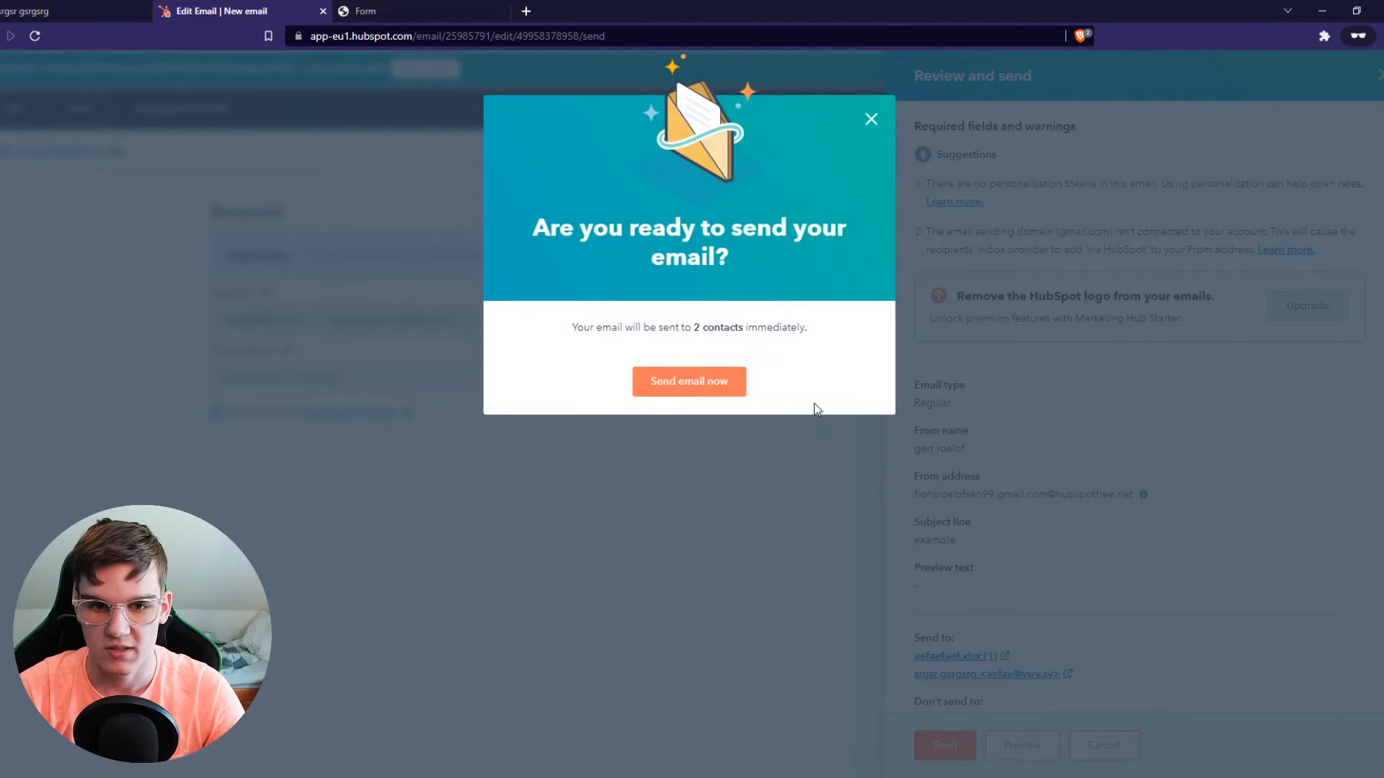
left_click(871, 118)
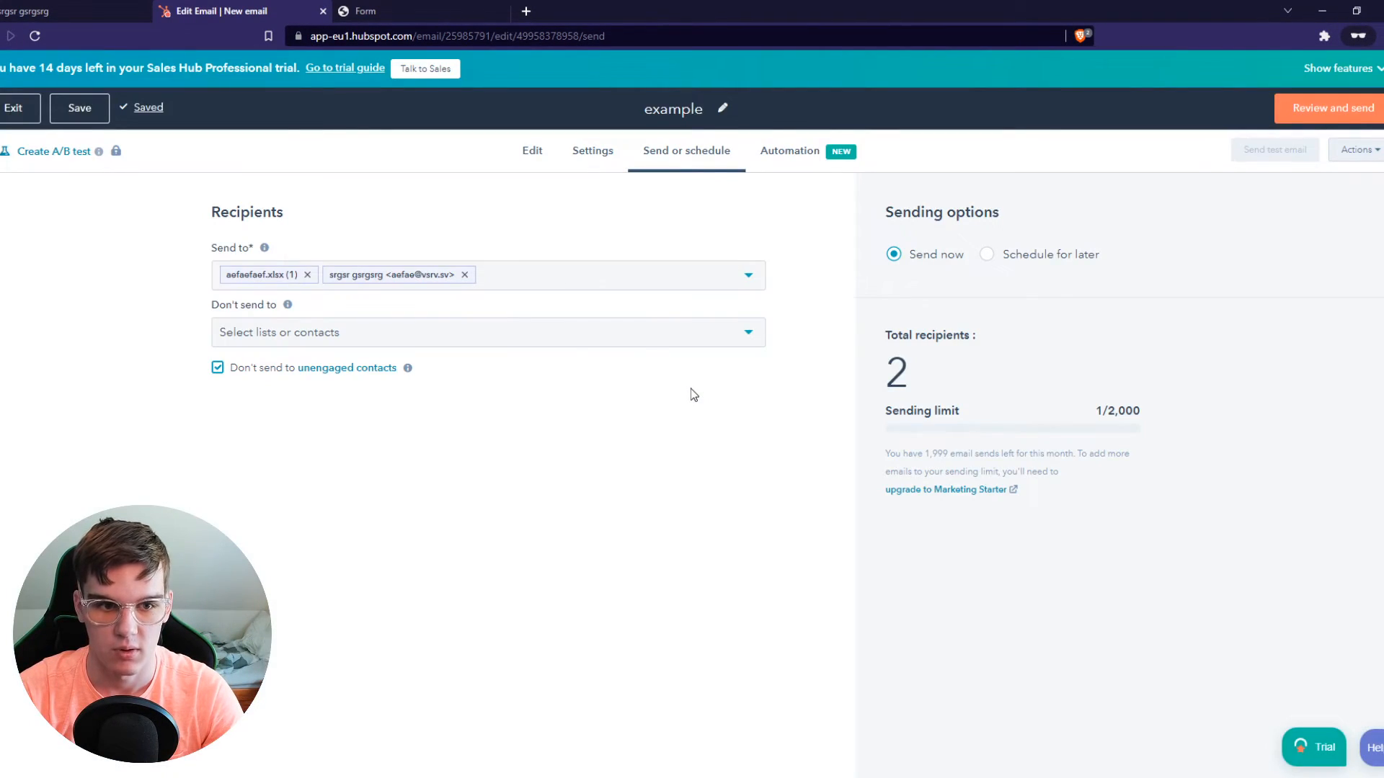
left_click(1333, 107)
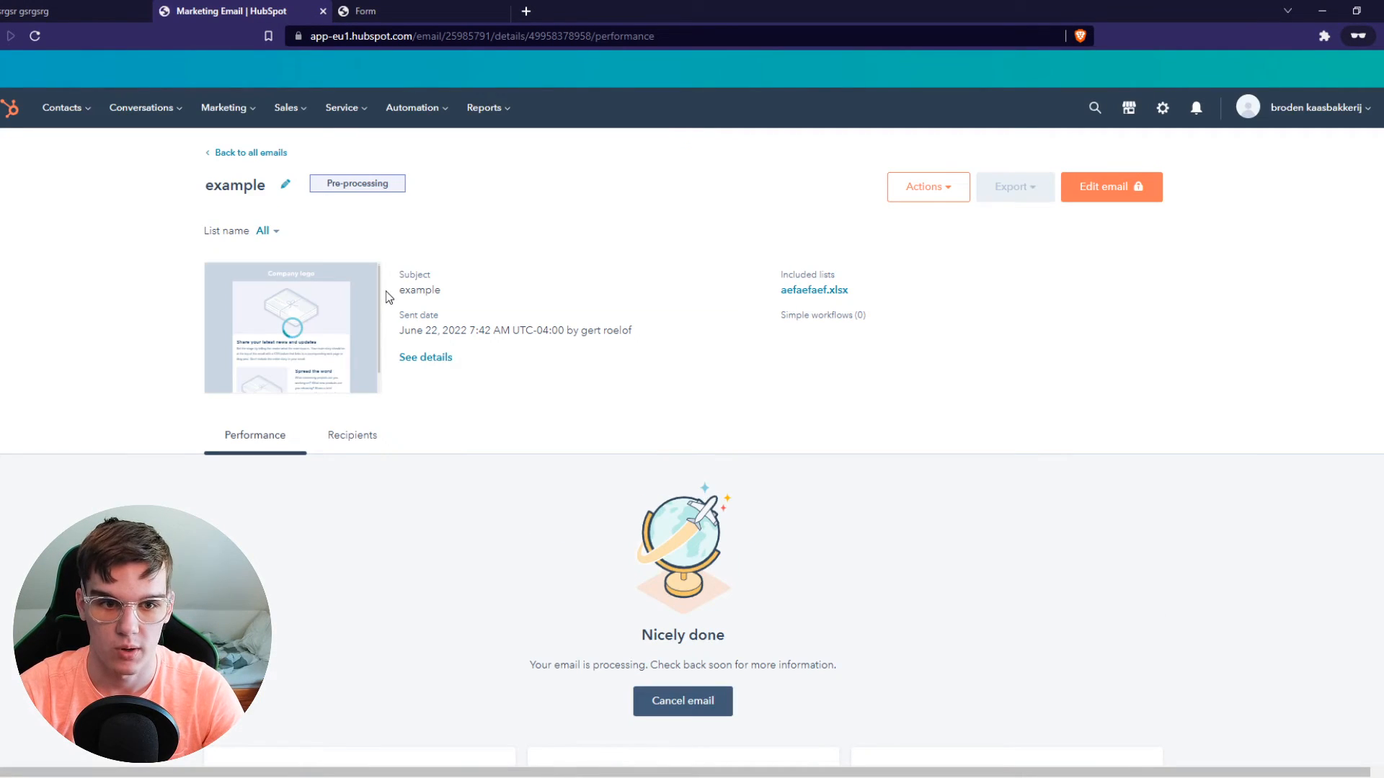